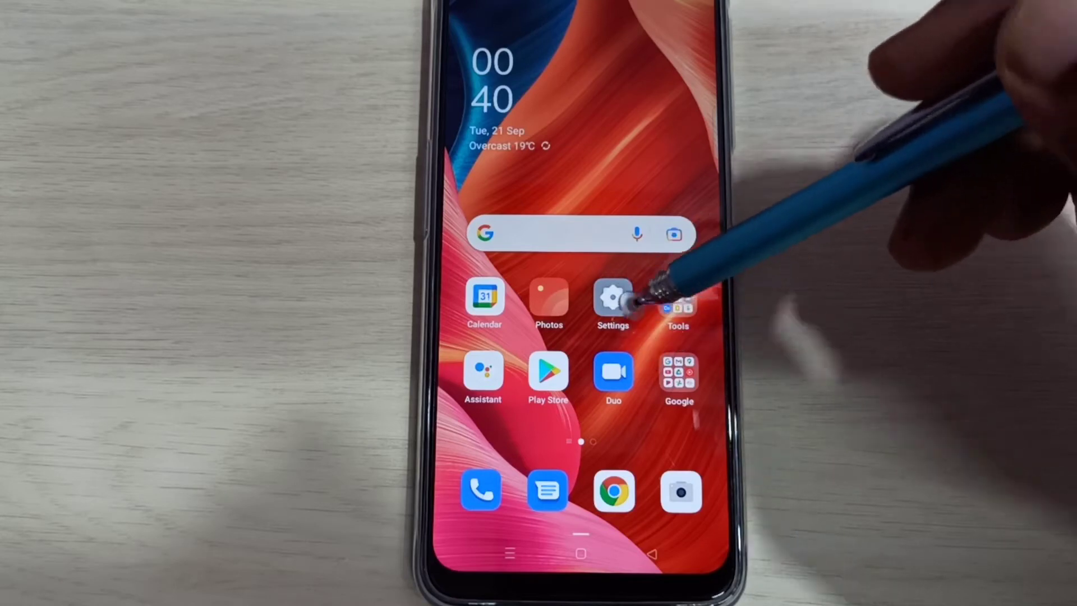
- Launch Settings and go to the About phone page
left_click(612, 297)
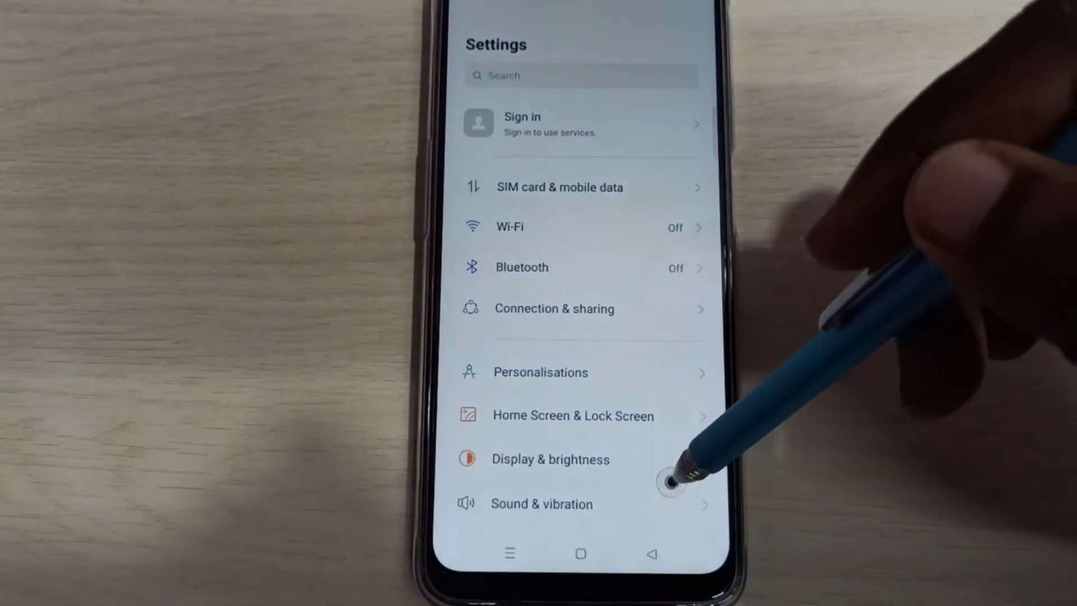
scroll("down", 3)
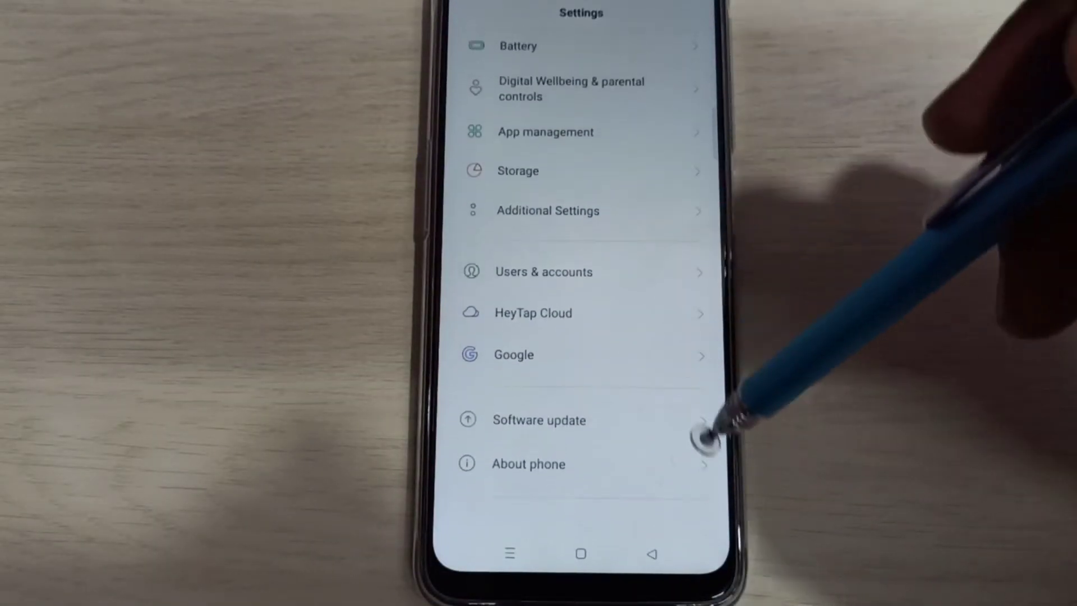
left_click(529, 464)
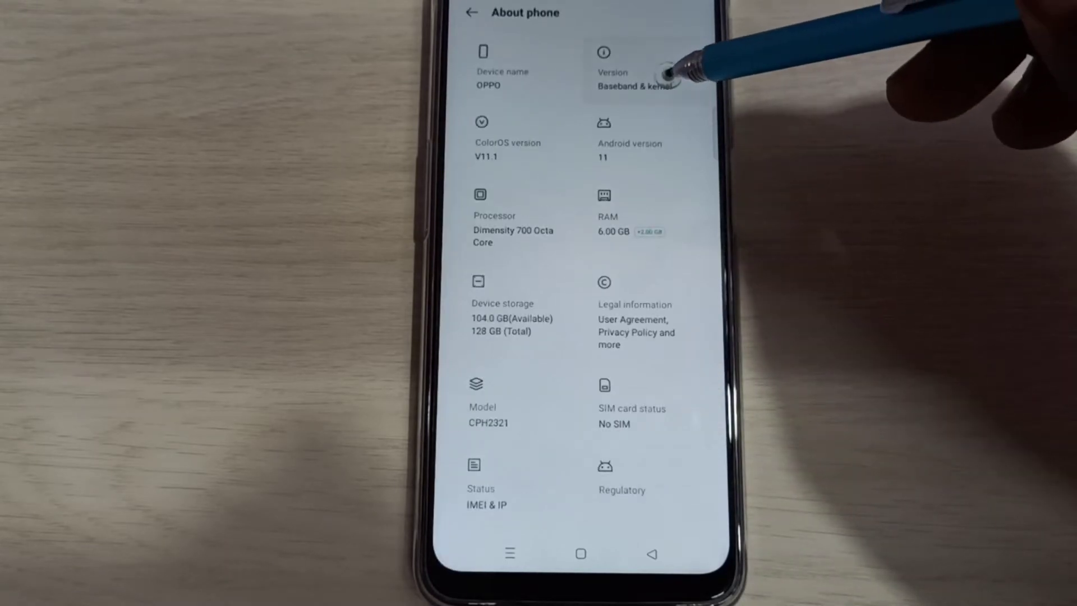
- Open Version and tap Build number repeatedly to enable Developer mode
left_click(612, 72)
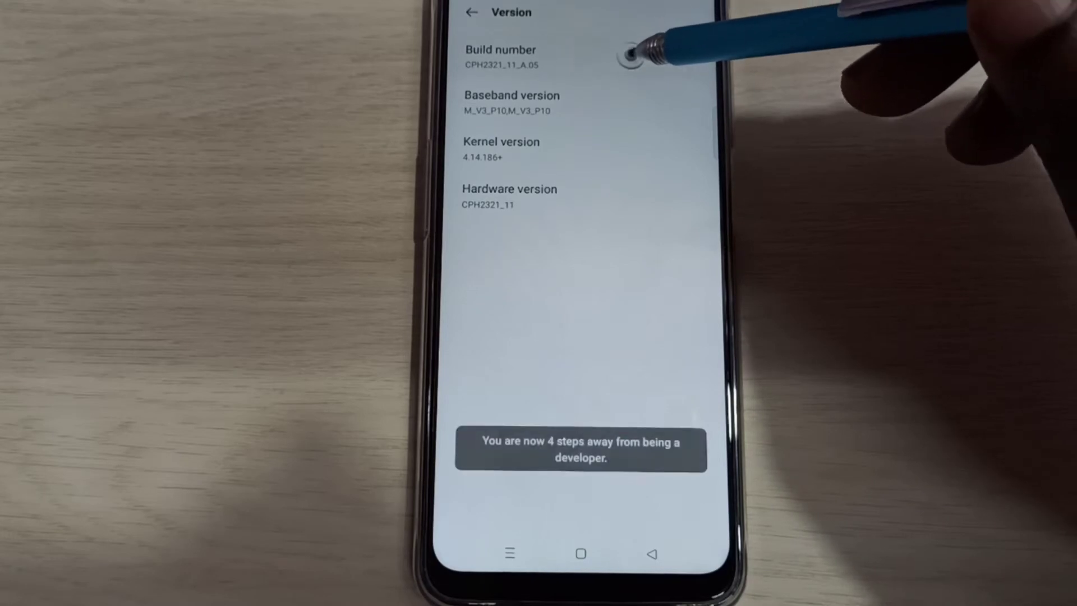
left_click(501, 57)
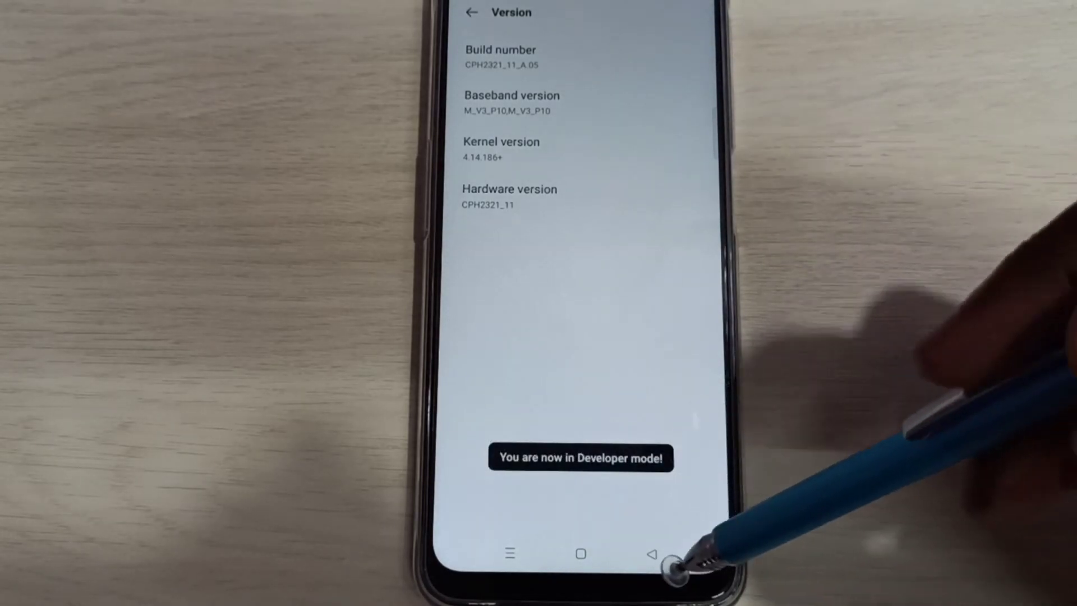
- Return to main Settings and find Developer options under Additional Settings
left_click(472, 13)
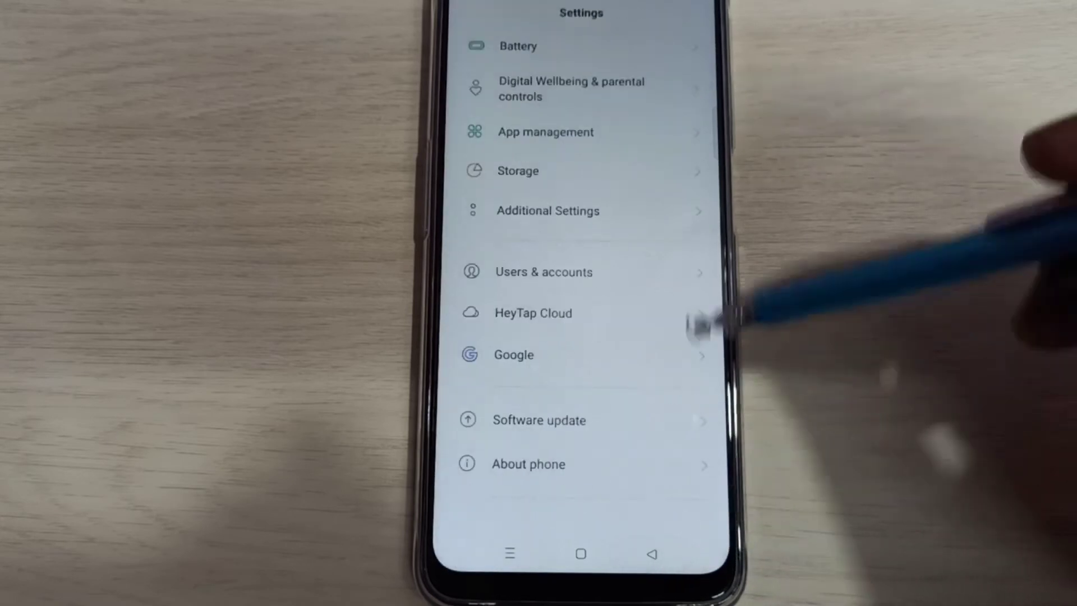
left_click(548, 210)
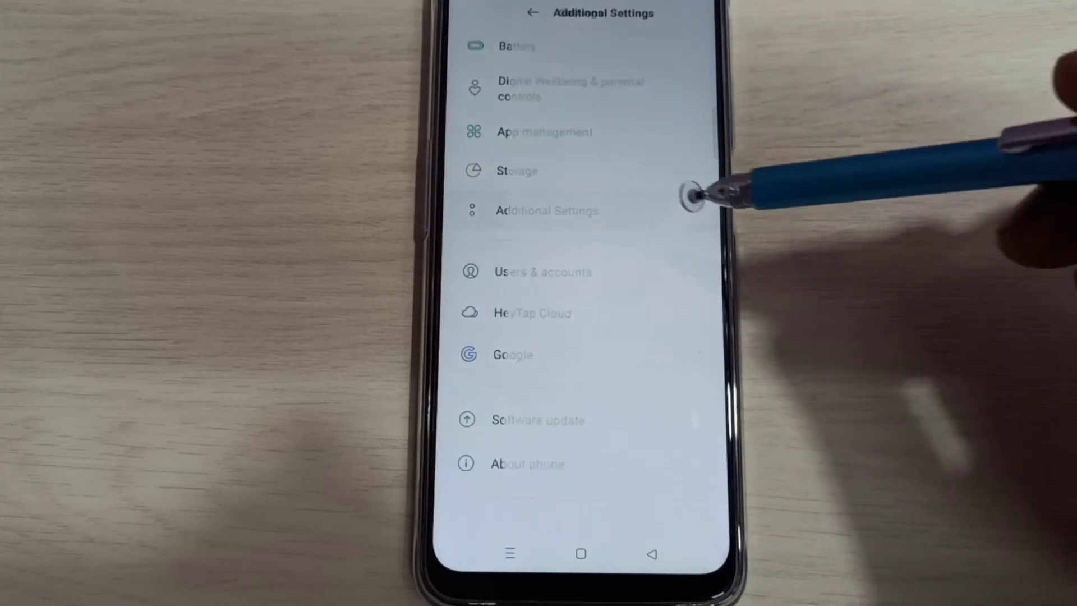
scroll("down", 3)
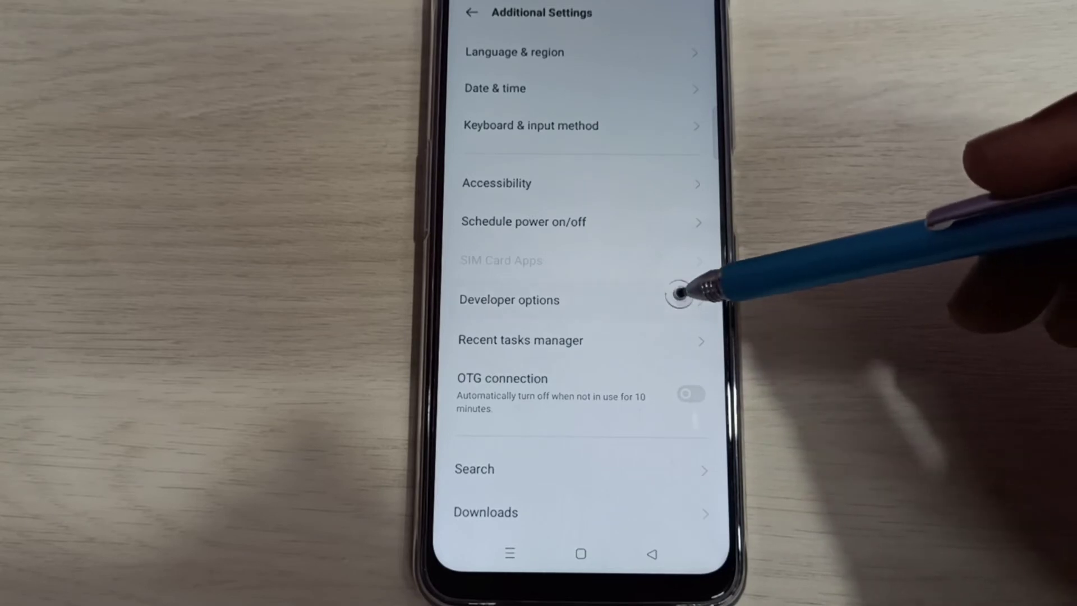
- Open Developer options and switch on the USB debugging toggle
left_click(508, 300)
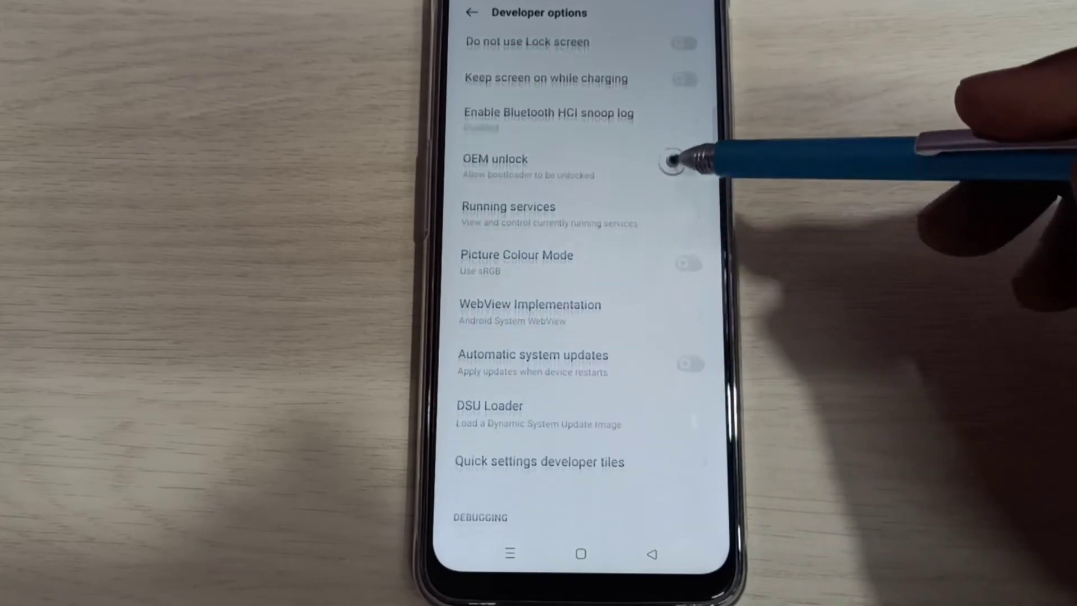
scroll("down", 3)
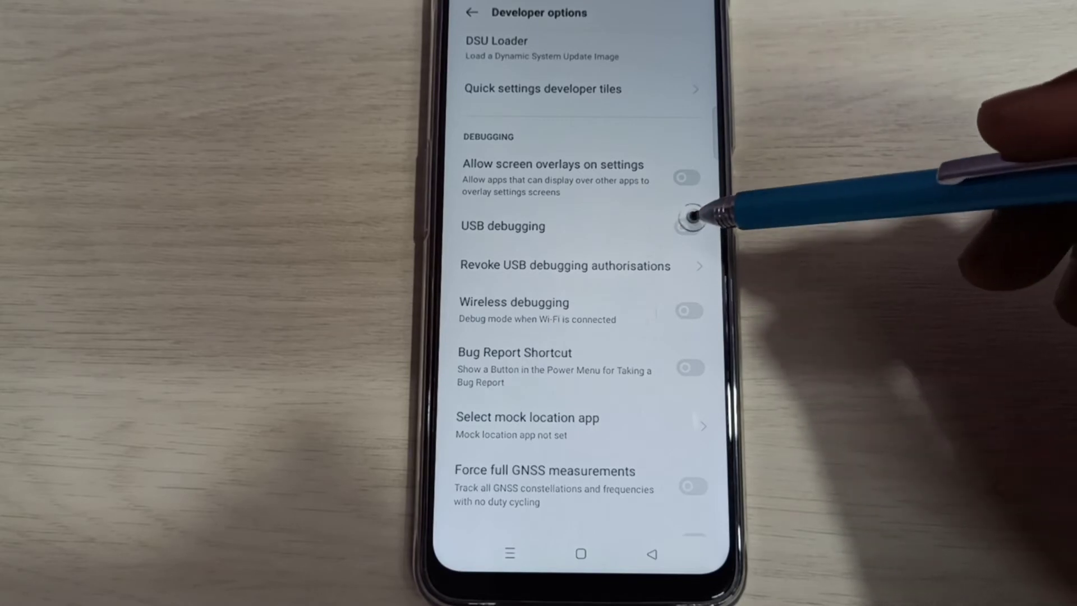
left_click(686, 226)
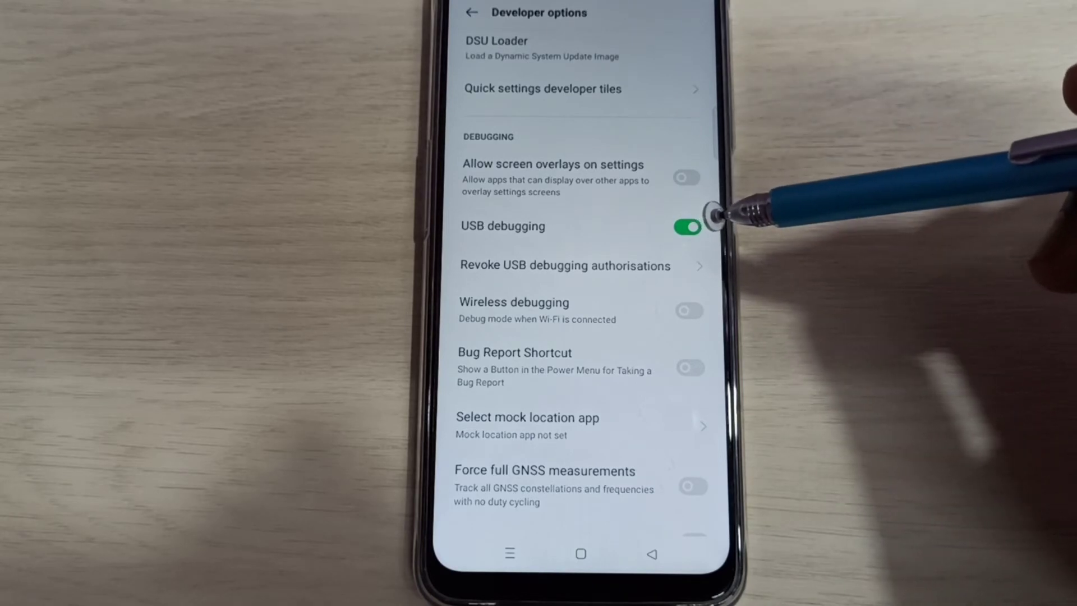
mouse_move(687, 220)
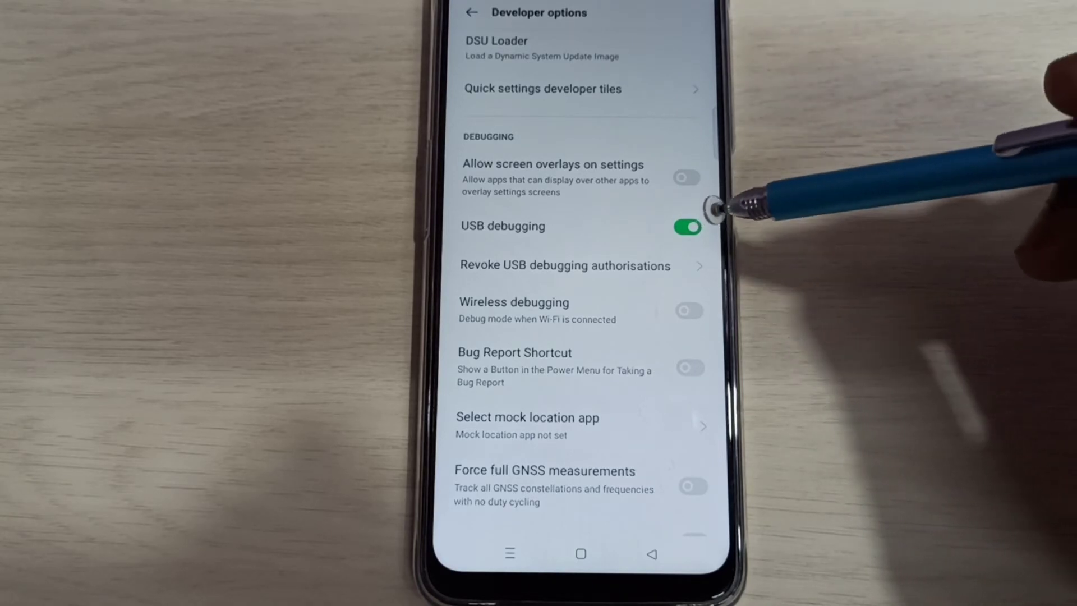
left_click(685, 226)
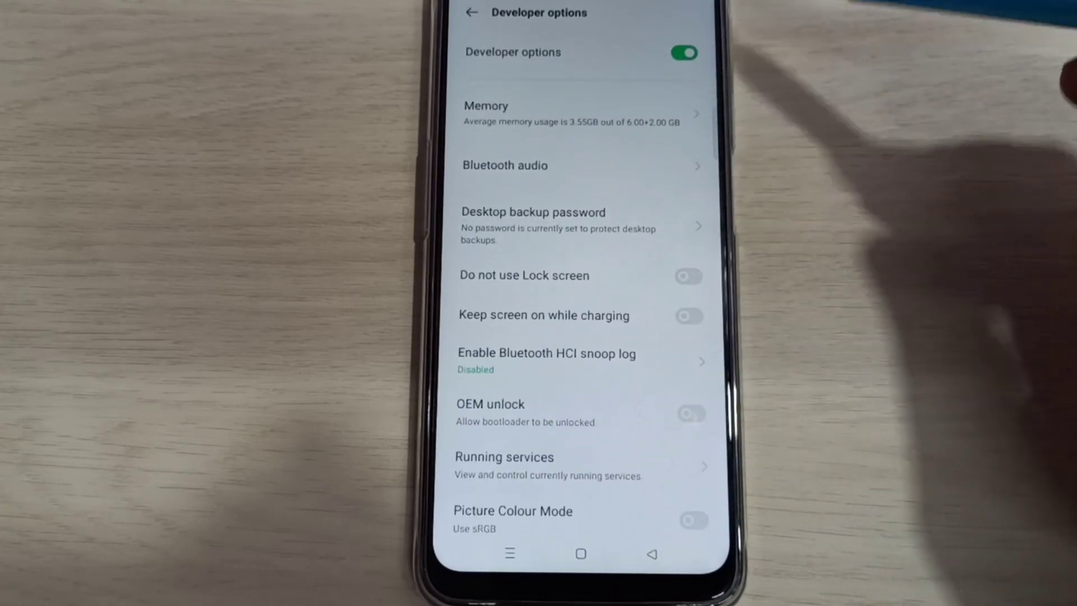
- Switch off the Developer options master toggle, then go to the home screen
left_click(683, 53)
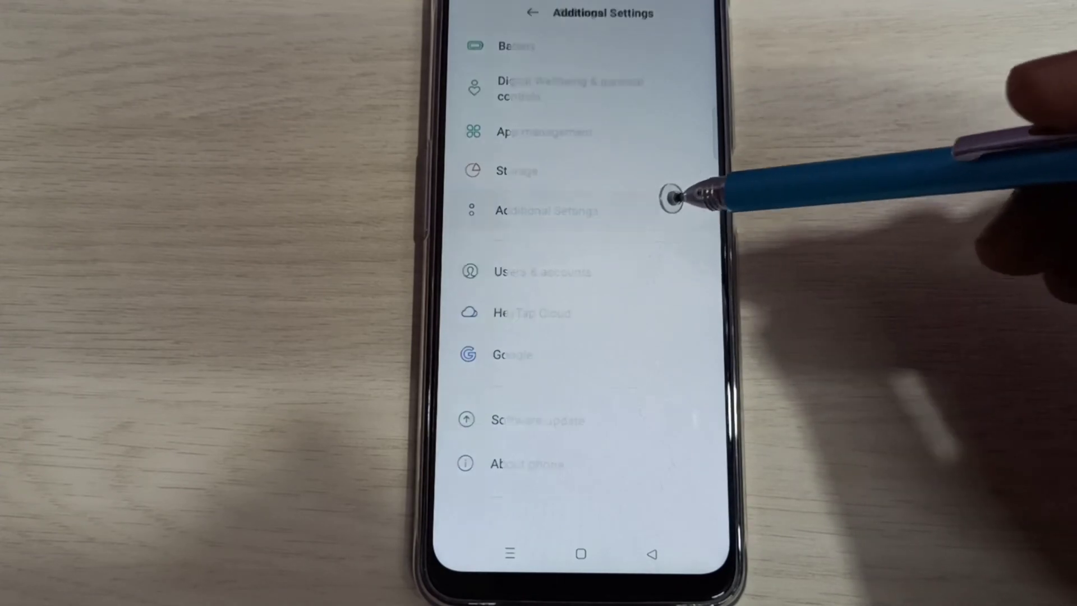
scroll("down", 3)
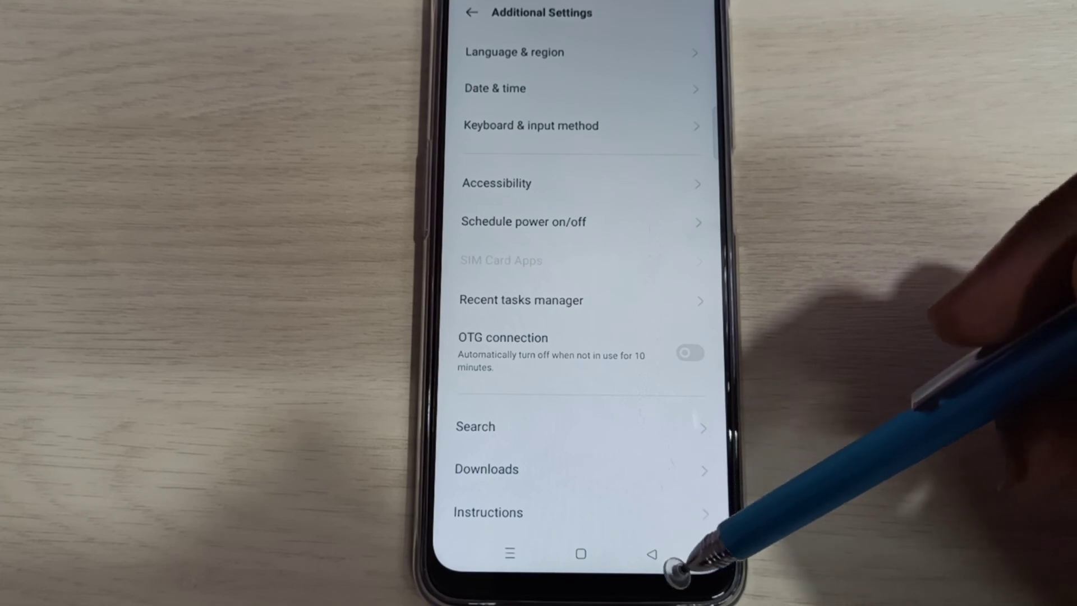
left_click(581, 554)
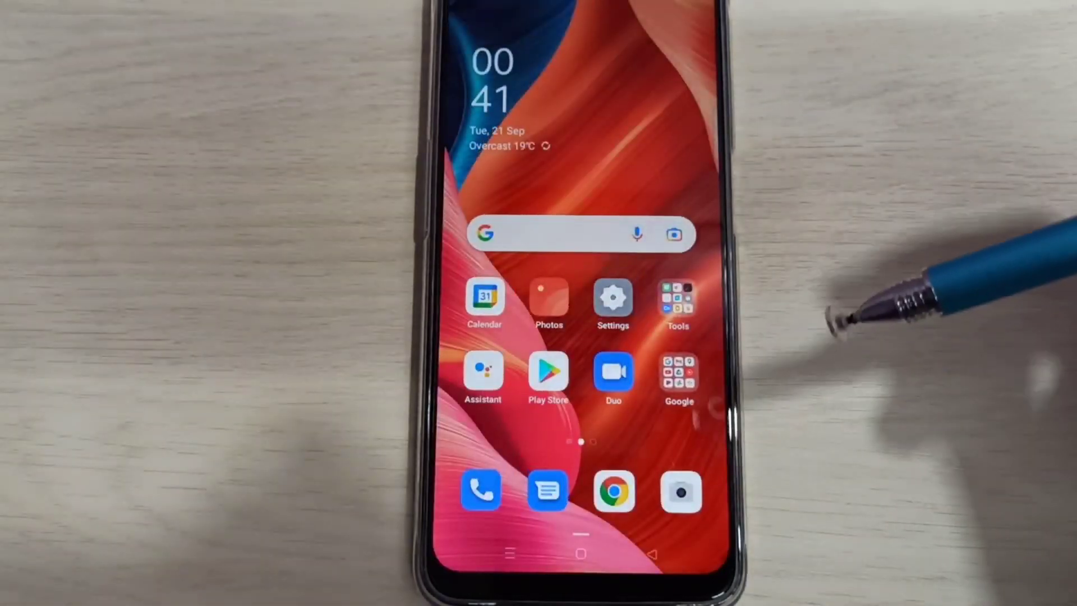